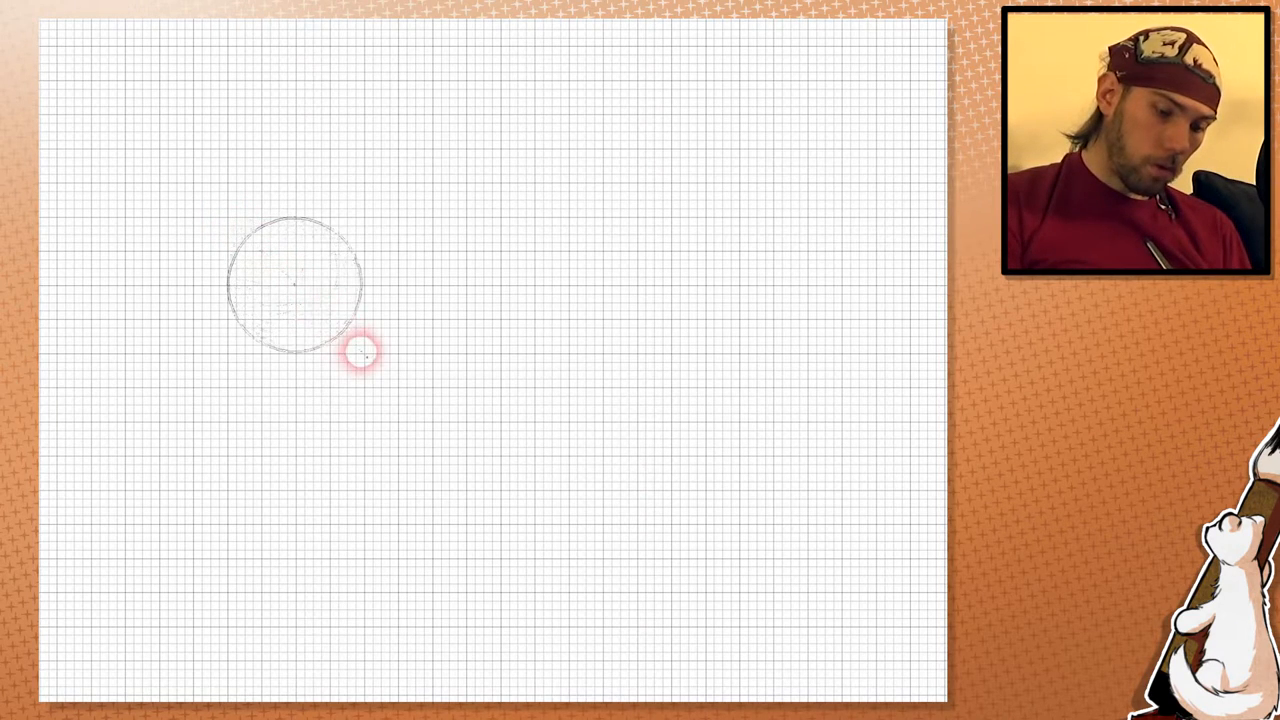
Draw a large green oval around the small guide circle as the wolf's head guide.
left_click_drag(358, 352, 468, 448)
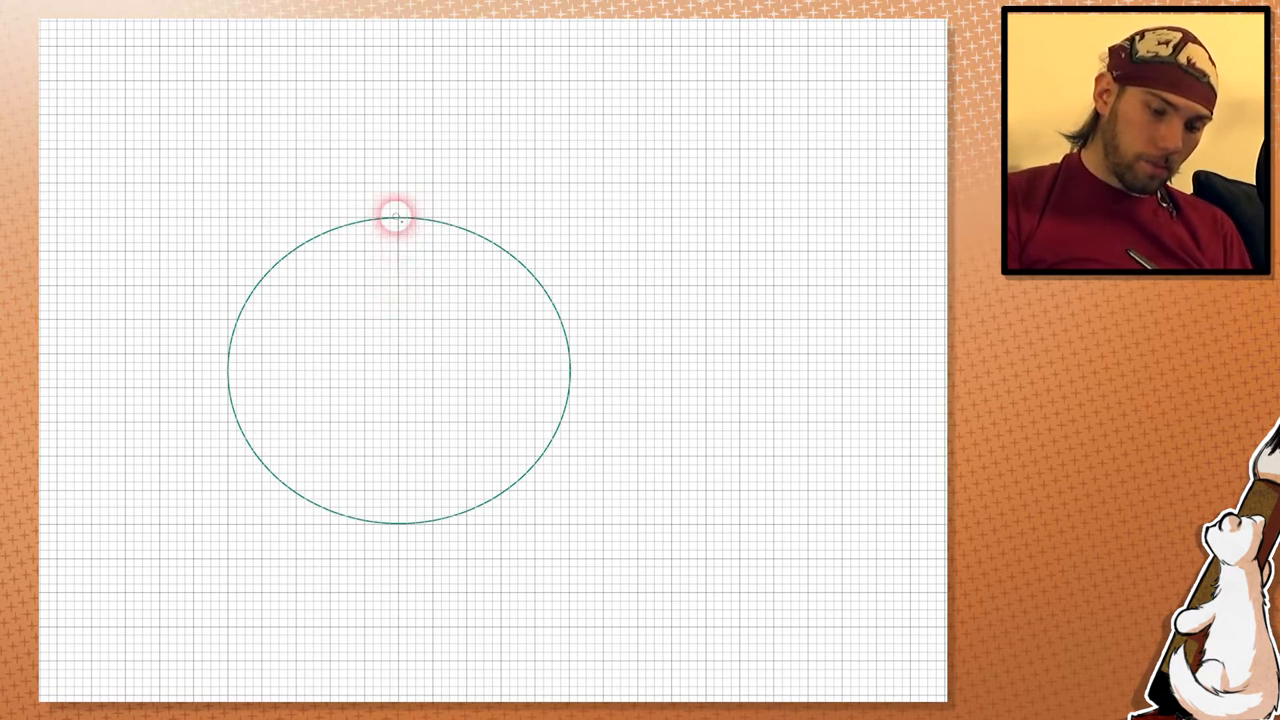
Draw vertical and horizontal centre lines through the oval with short tick marks for features.
left_click_drag(396, 216, 396, 476)
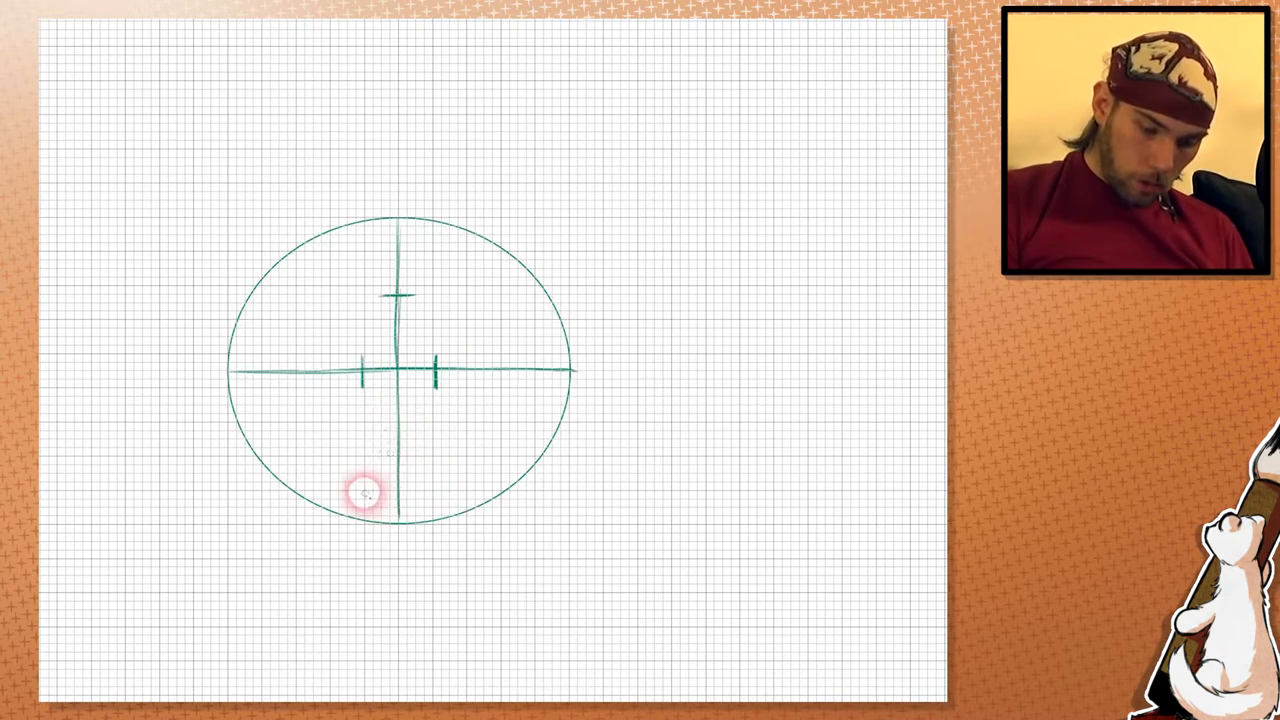
Sketch a two-nostril nose at the oval's base and muzzle lines rising toward an eye circle.
left_click_drag(360, 488, 430, 490)
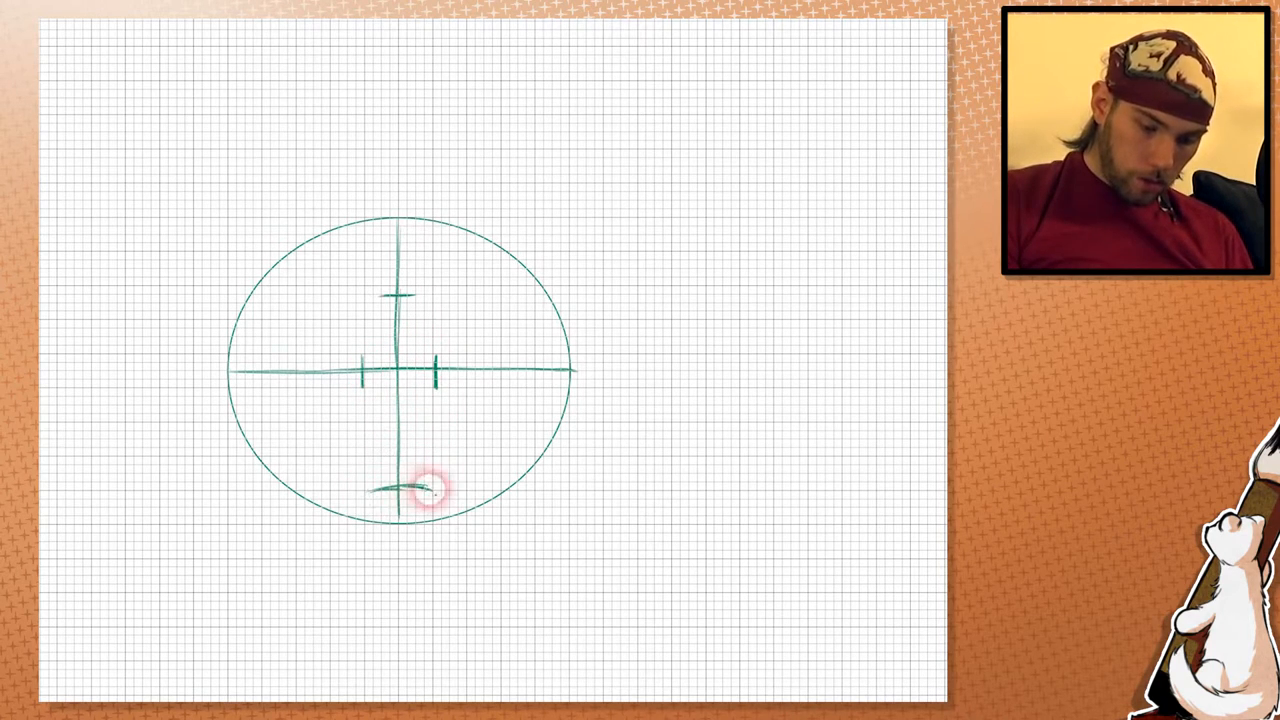
left_click_drag(430, 490, 390, 528)
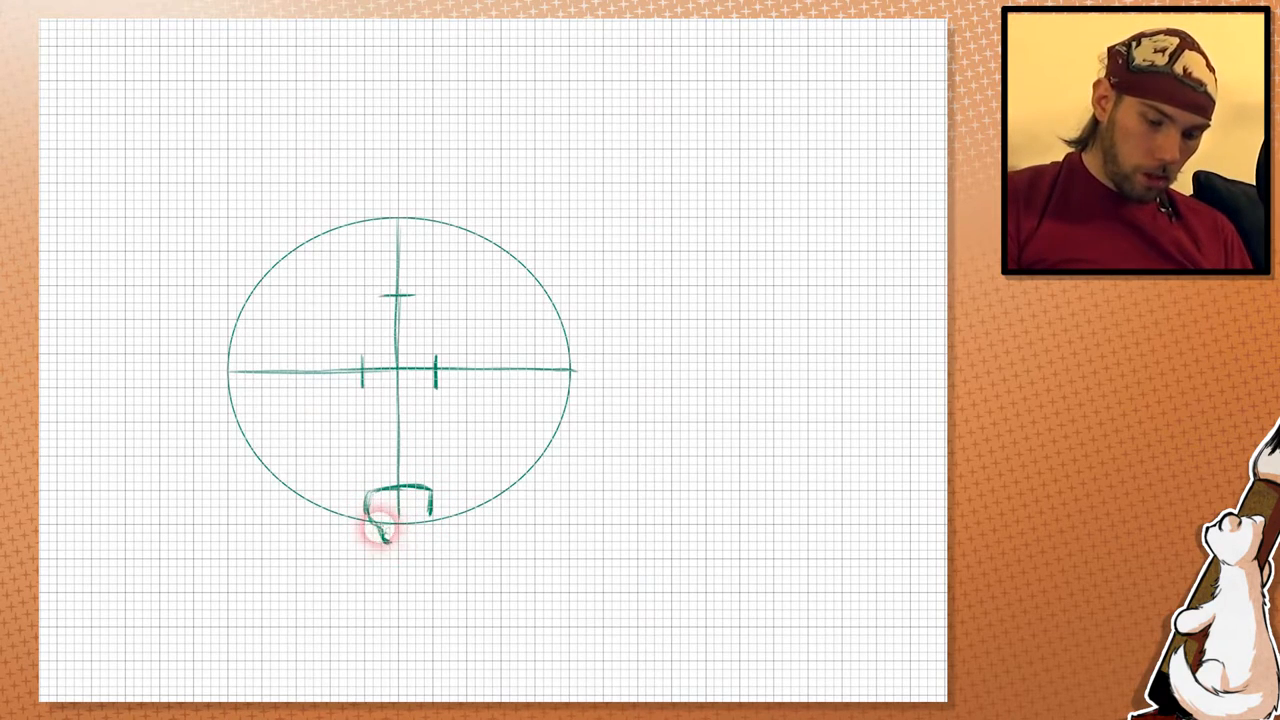
left_click_drag(376, 520, 420, 524)
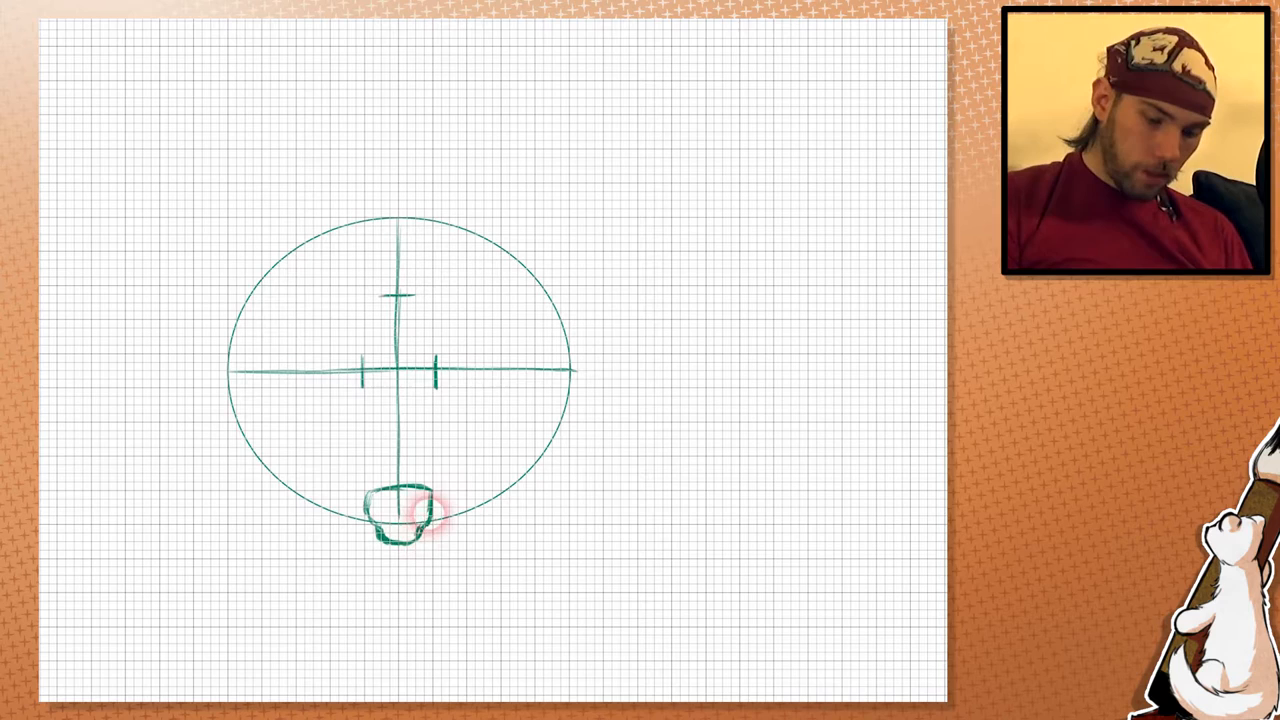
left_click_drag(410, 510, 370, 520)
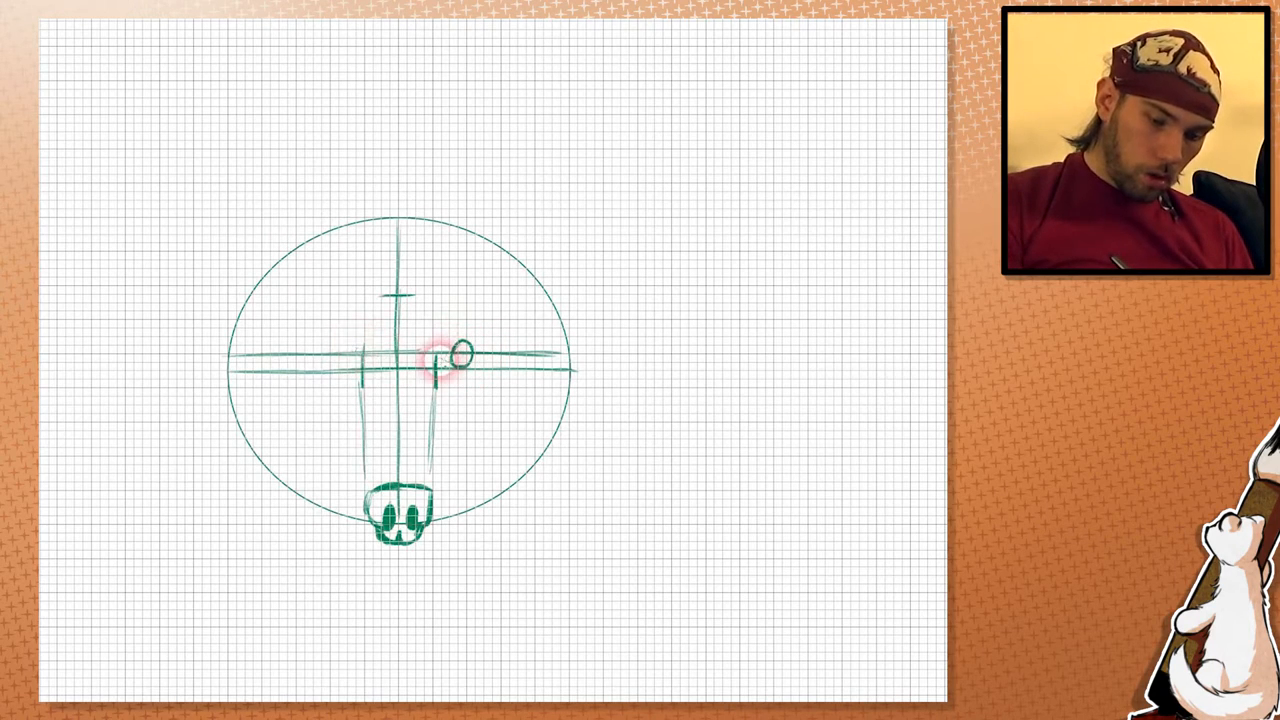
Sketch the almond-shaped wolf eyes with pupils and brows along the horizontal eye line.
left_click(340, 350)
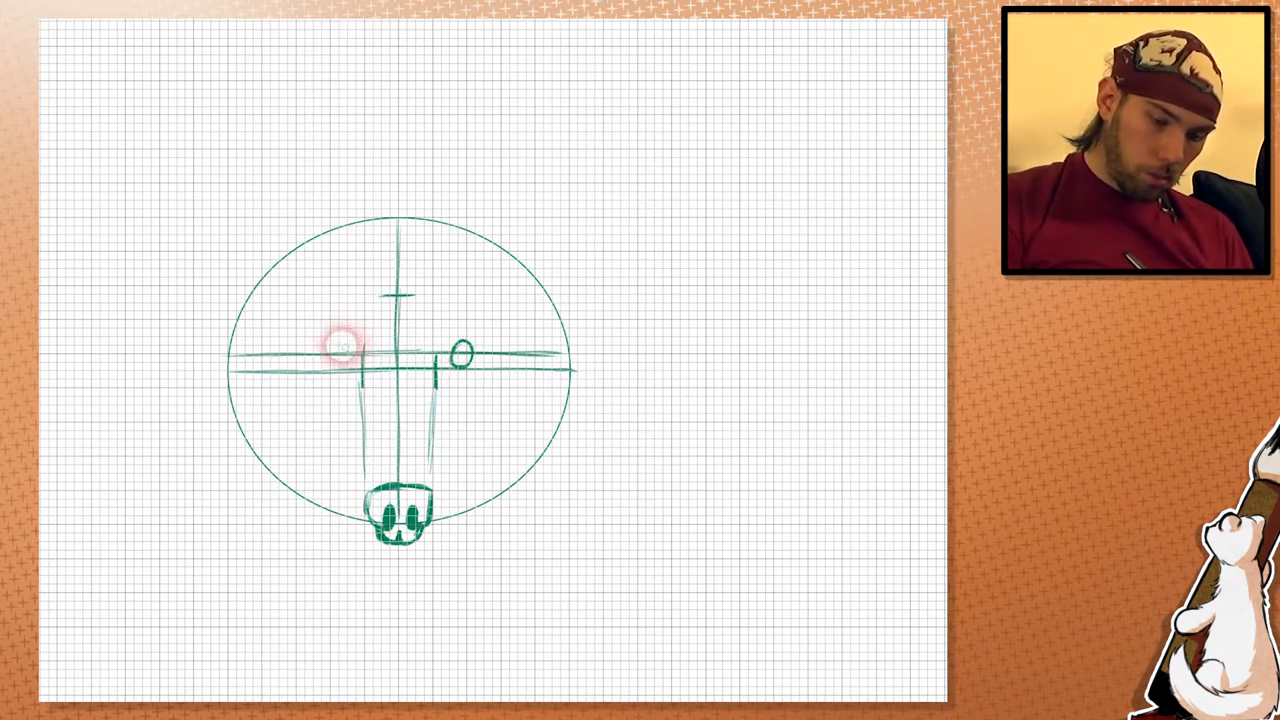
left_click_drag(330, 356, 344, 350)
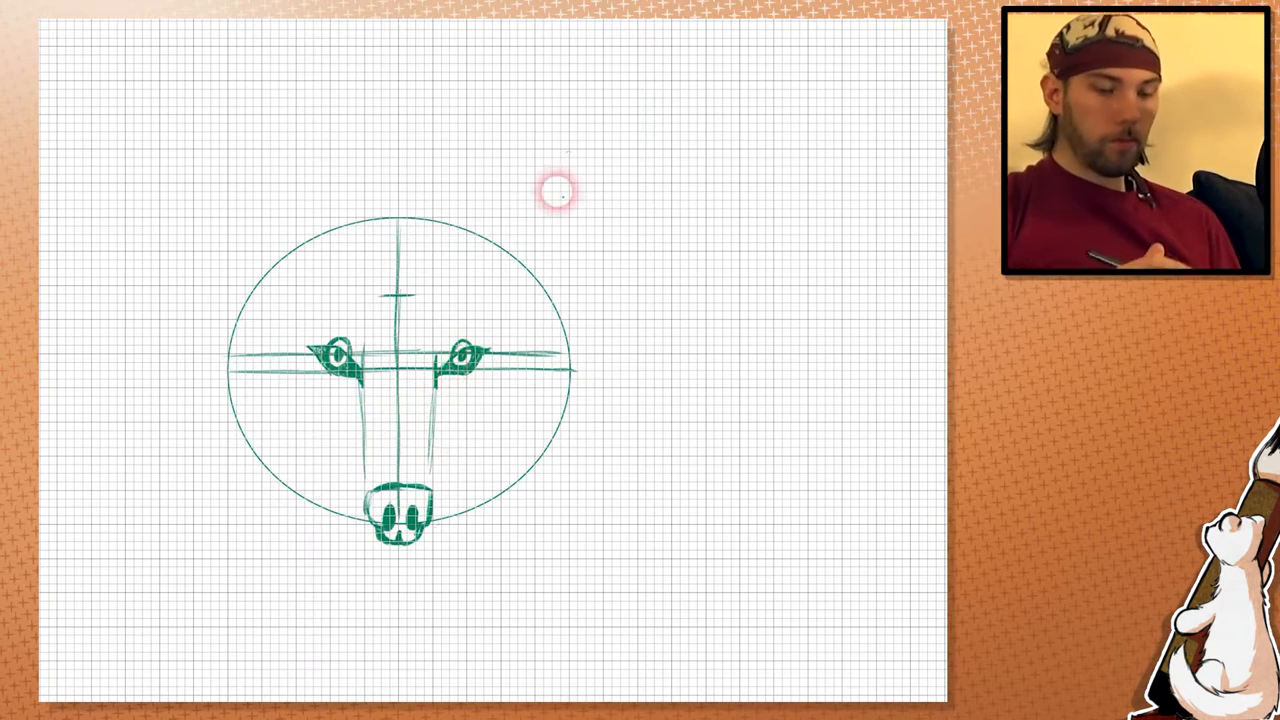
mouse_move(568, 148)
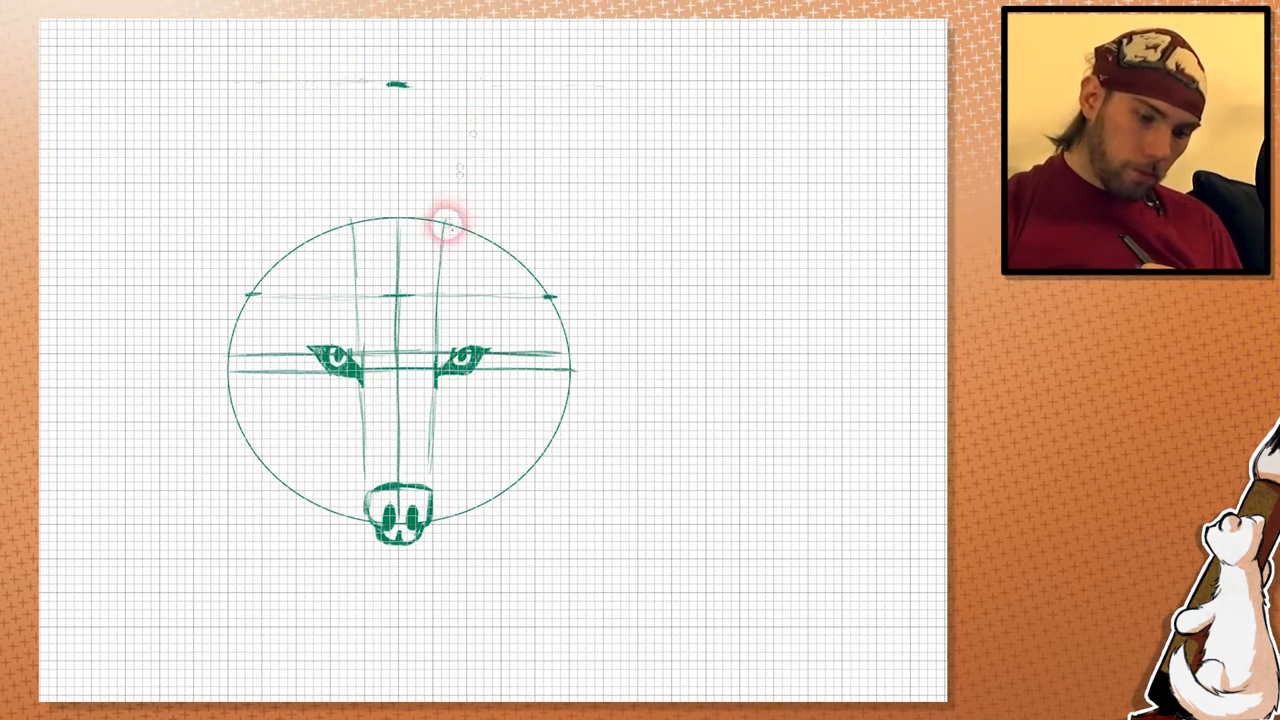
Mark the ear height above the head and sketch the right ear's outer curve.
left_click_drag(450, 224, 470, 144)
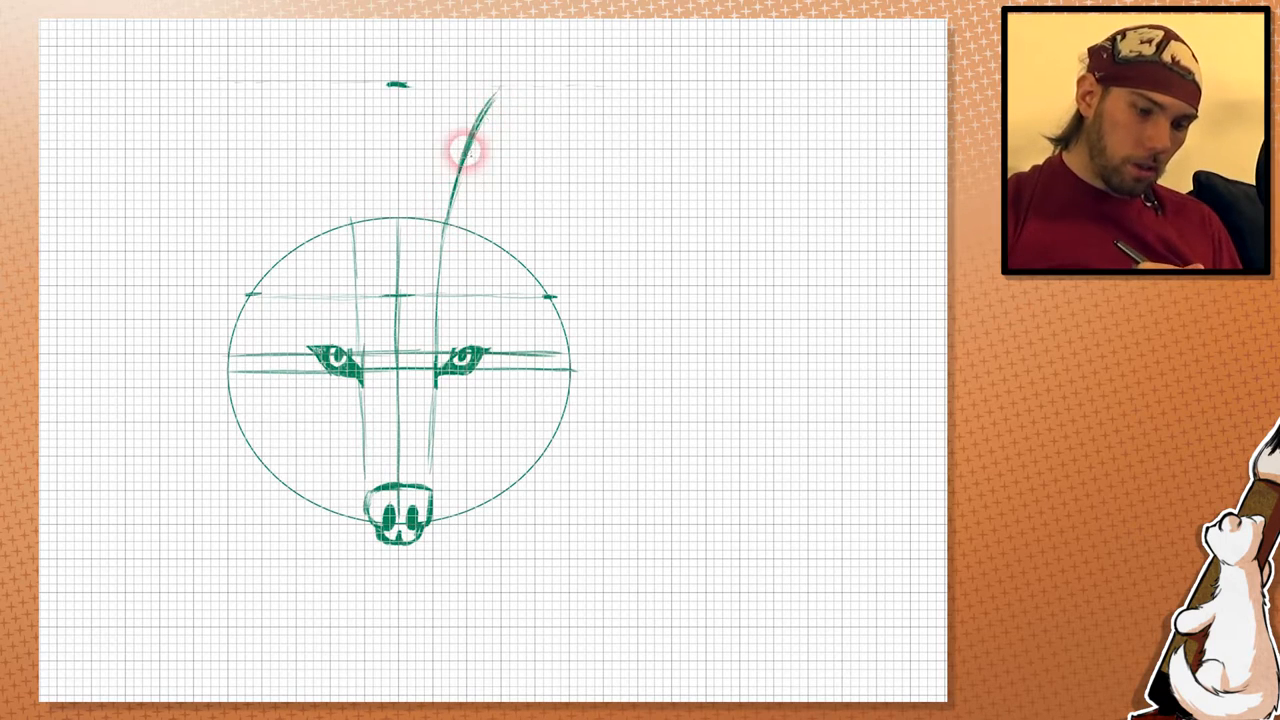
left_click_drag(462, 156, 530, 84)
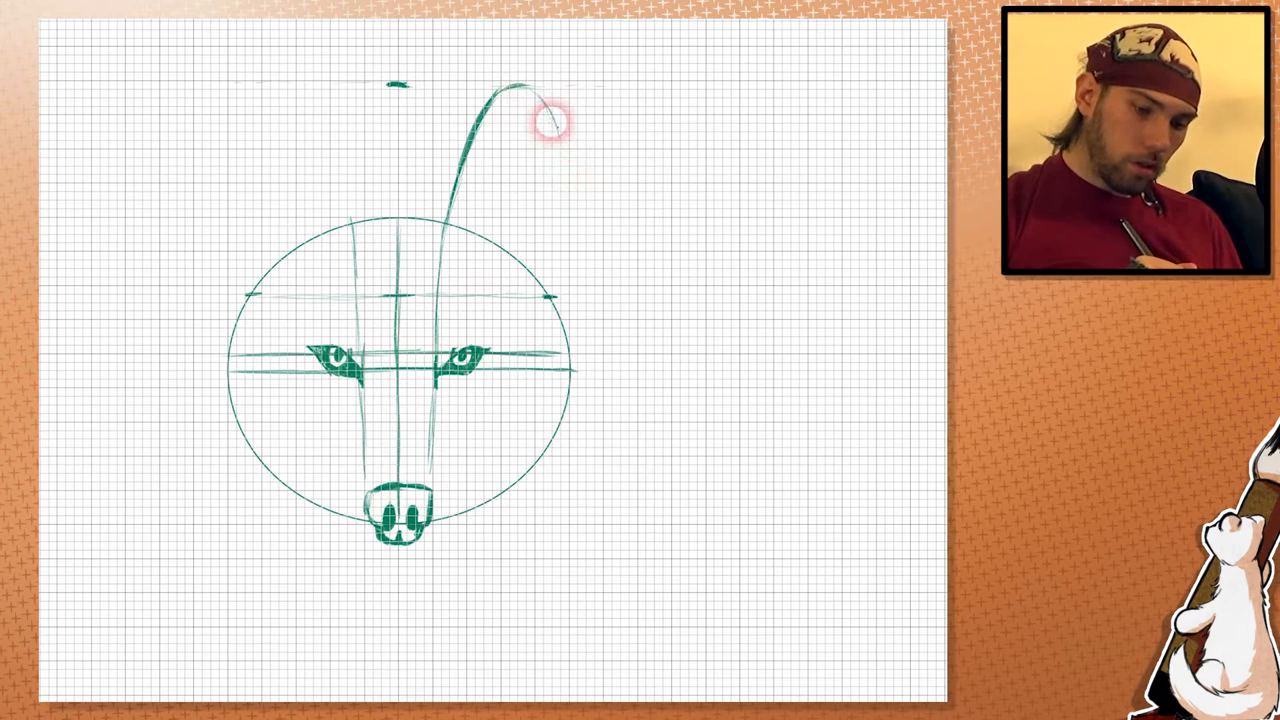
Close the right ear as a tall curved outline joining its base into the head.
left_click_drag(544, 120, 564, 244)
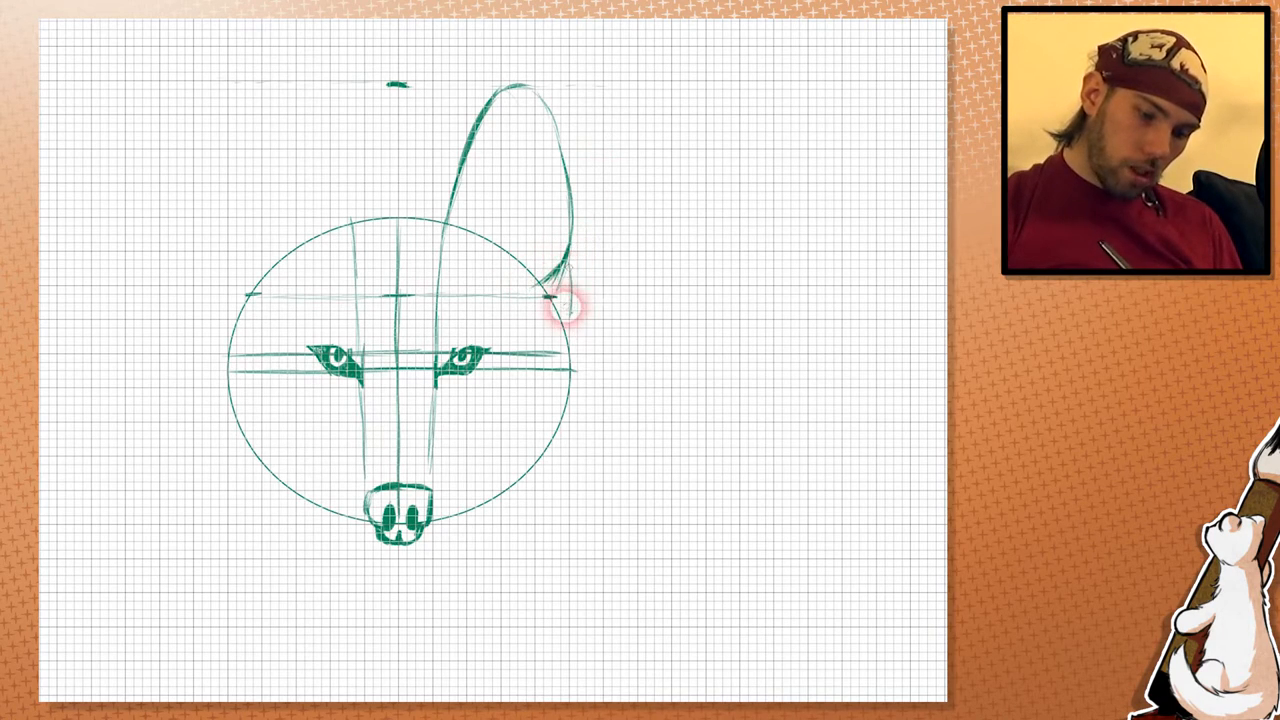
left_click(556, 290)
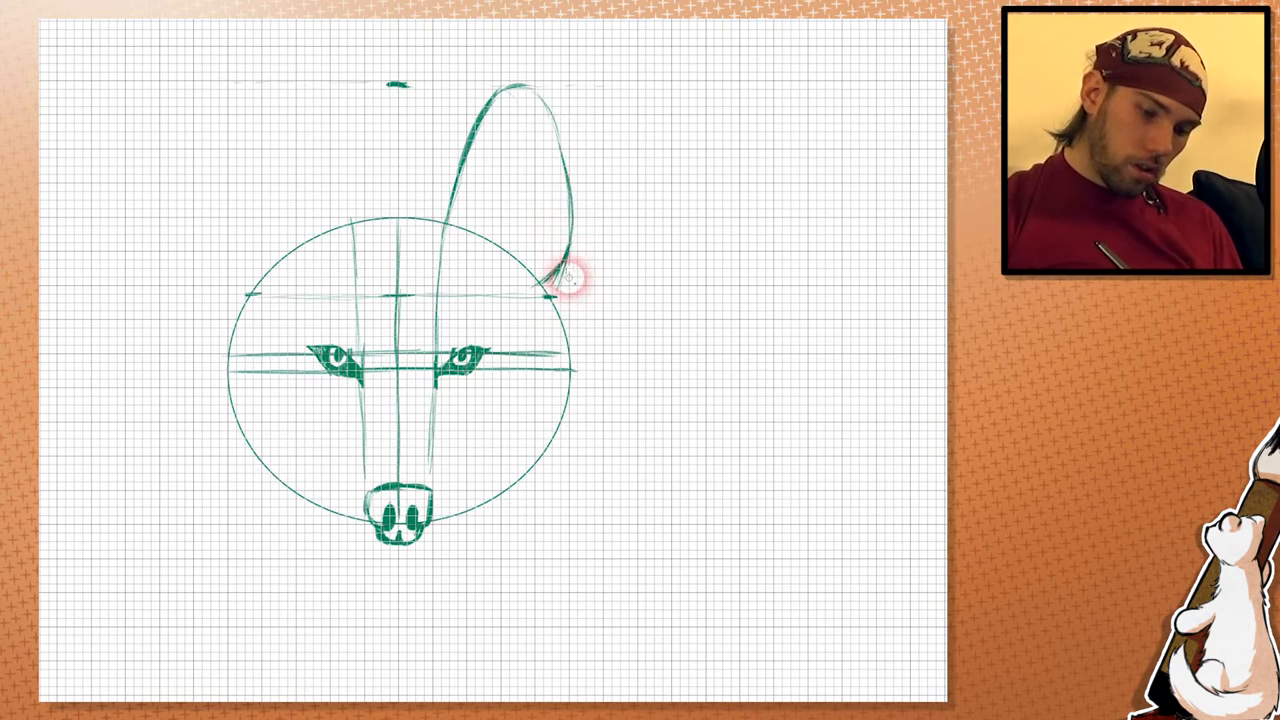
left_click_drag(560, 280, 540, 300)
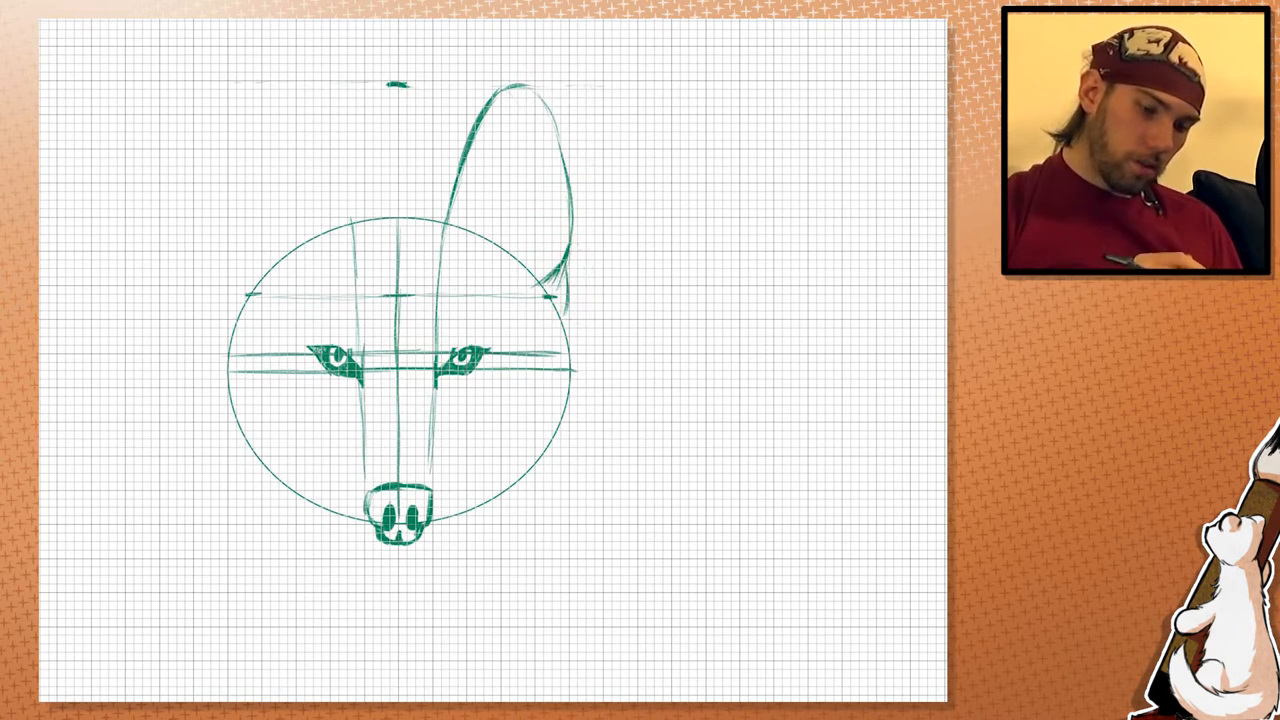
left_click(484, 164)
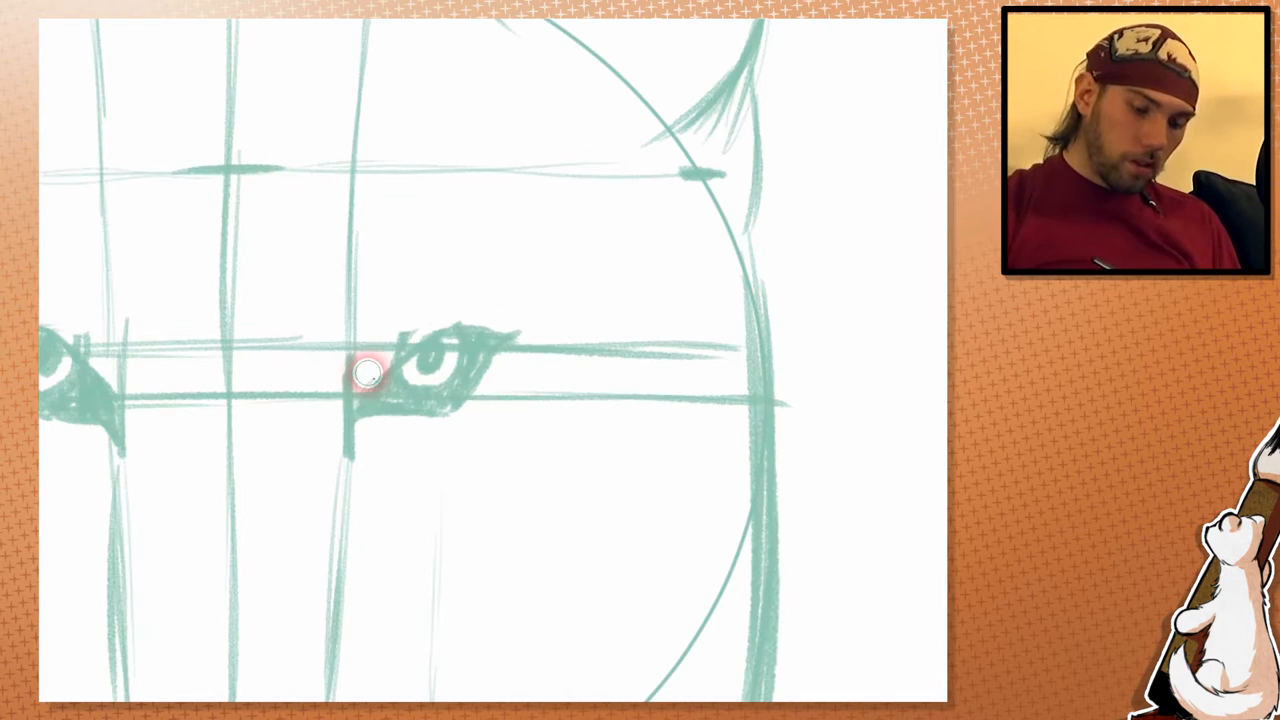
Ink the right eye's upper lid, lower edge, iris and darkened inner corner in black.
left_click_drag(362, 392, 448, 332)
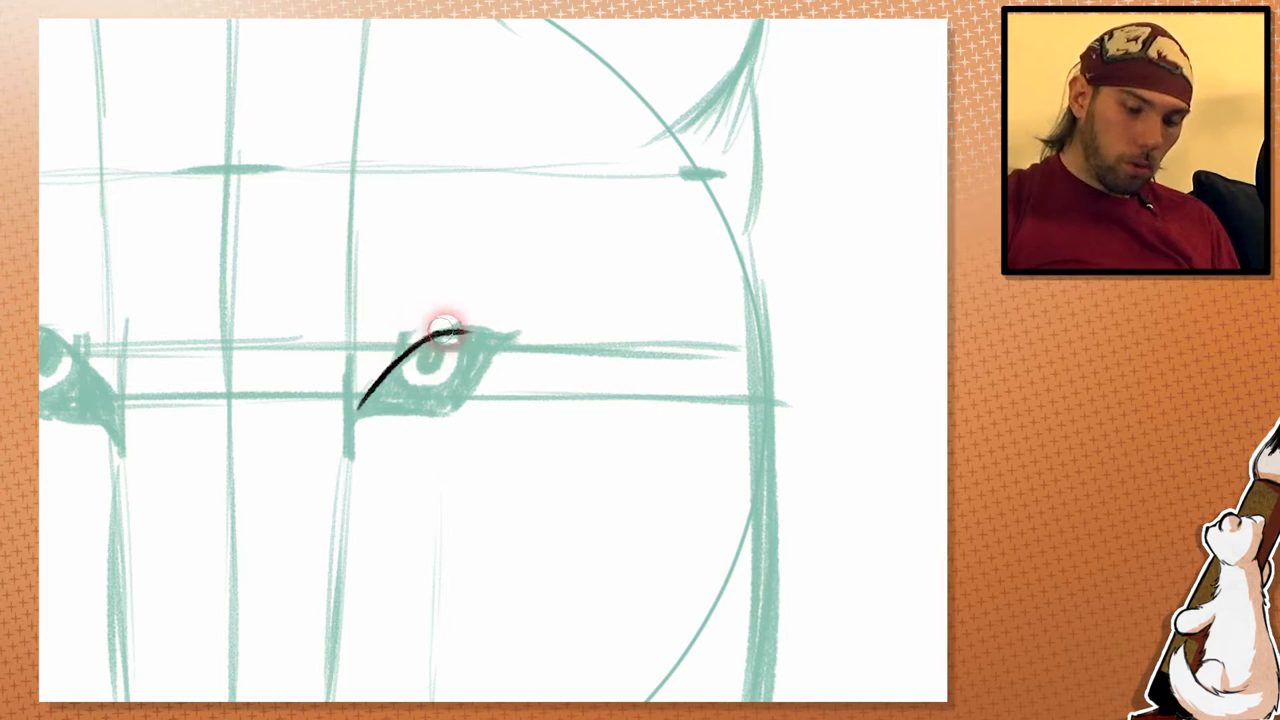
left_click_drag(444, 324, 518, 322)
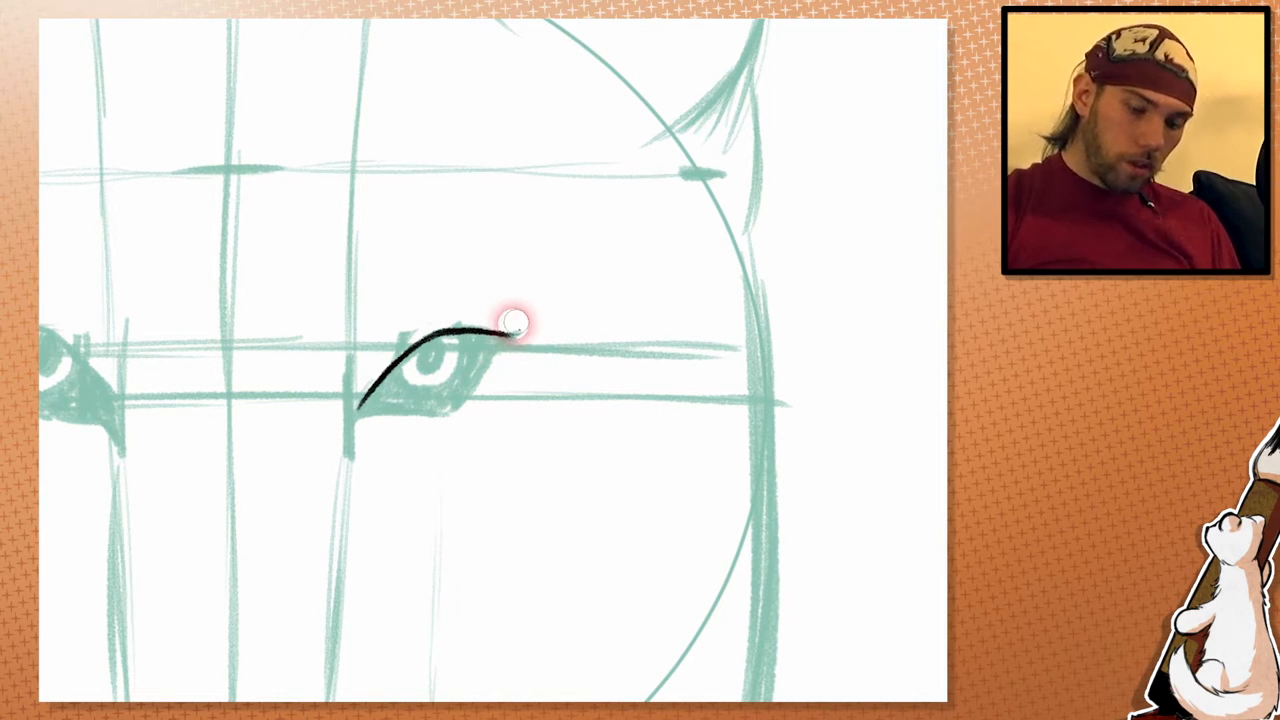
left_click_drag(516, 320, 390, 376)
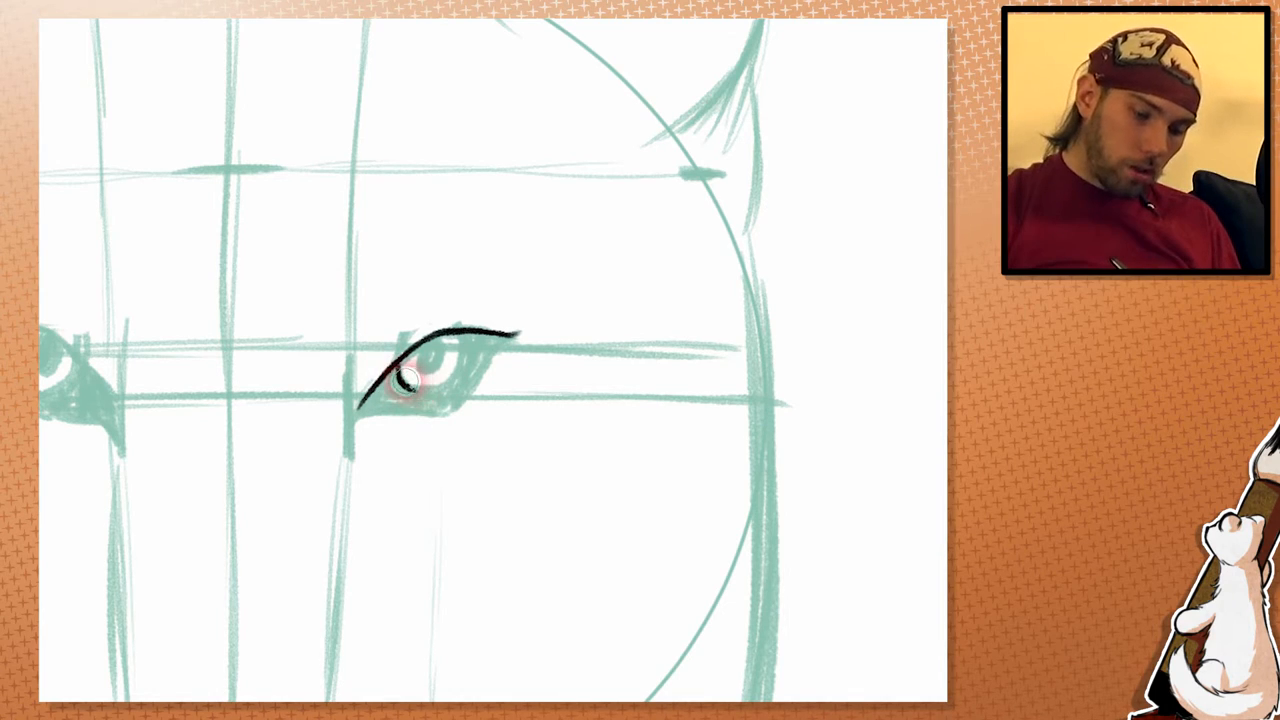
left_click_drag(404, 378, 464, 336)
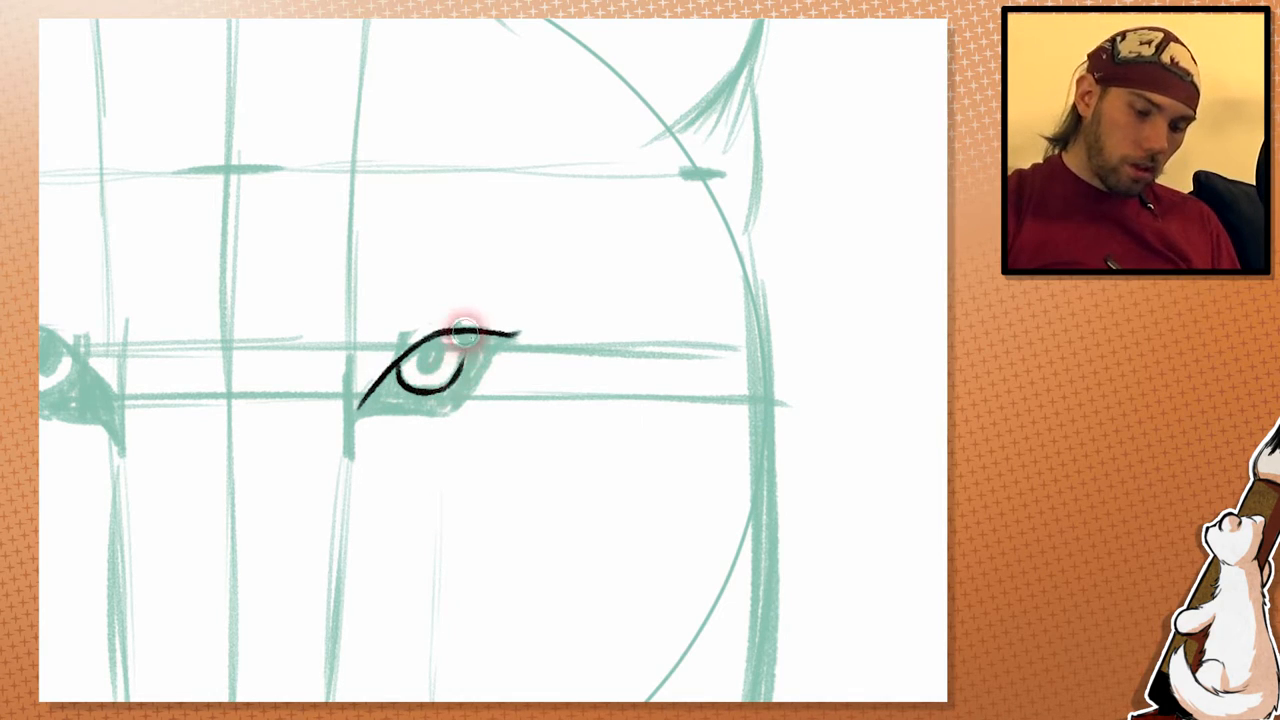
left_click_drag(460, 332, 490, 330)
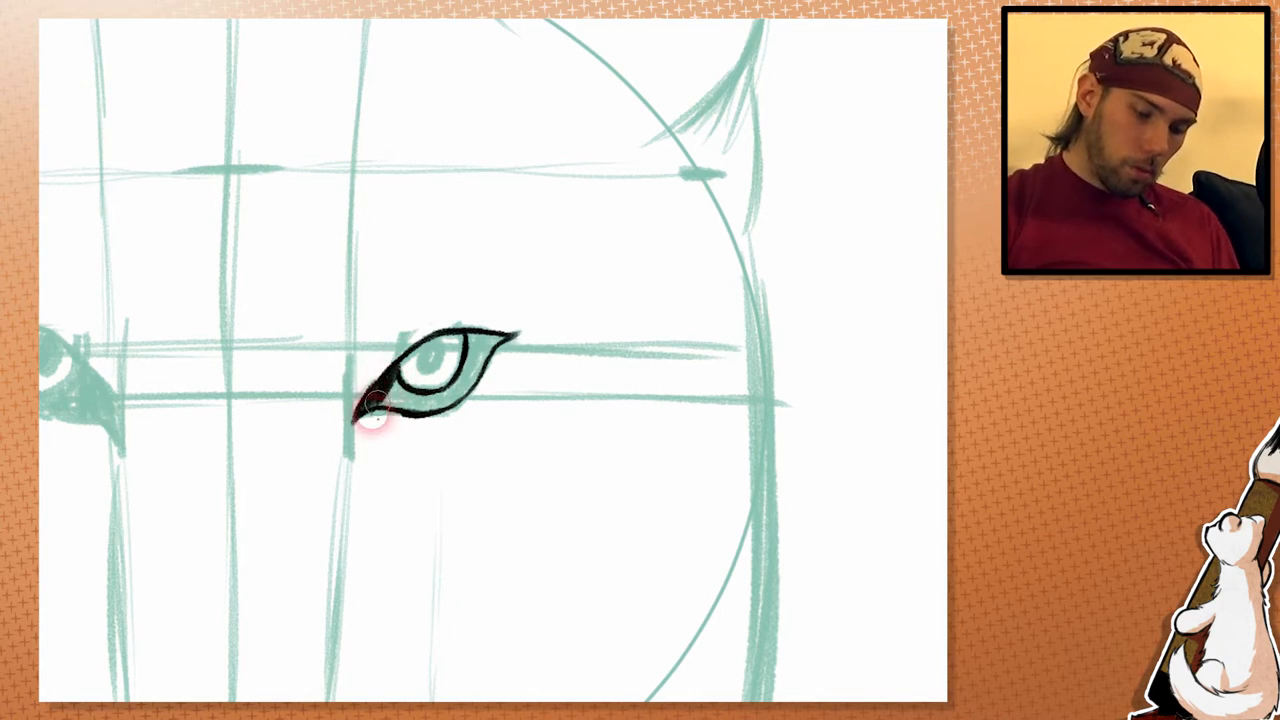
left_click_drag(376, 404, 390, 414)
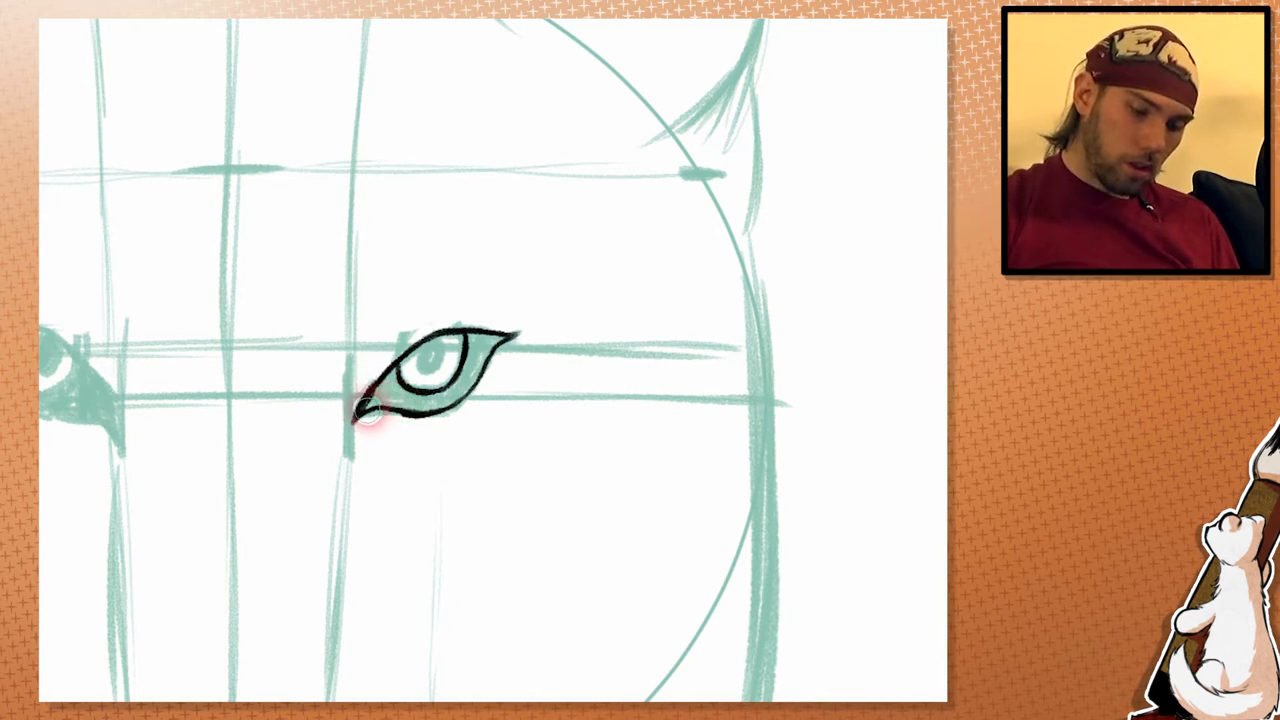